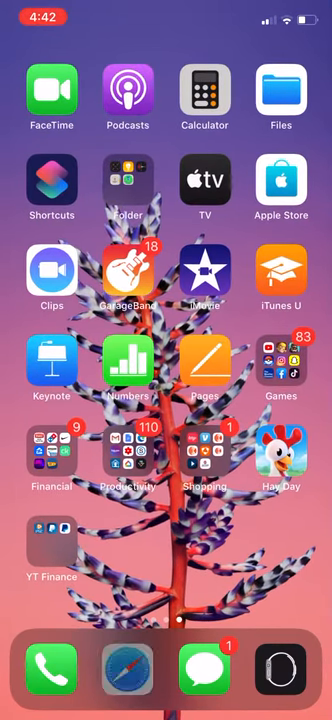
Launch Safari from the dock, showing the 'australia wildfires' image results with a CNN photo
left_click(123, 673)
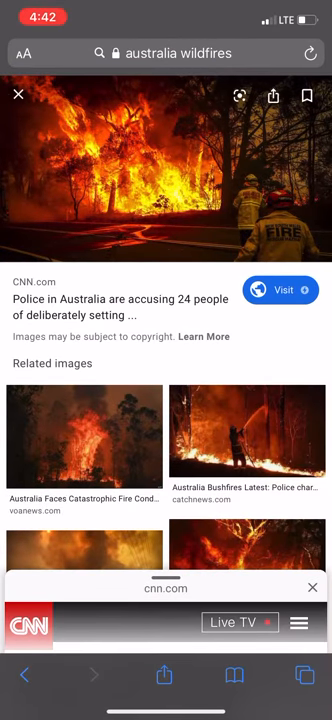
Scroll through the related wildfire images, then return to the iPhone Home Screen
scroll("down", 3)
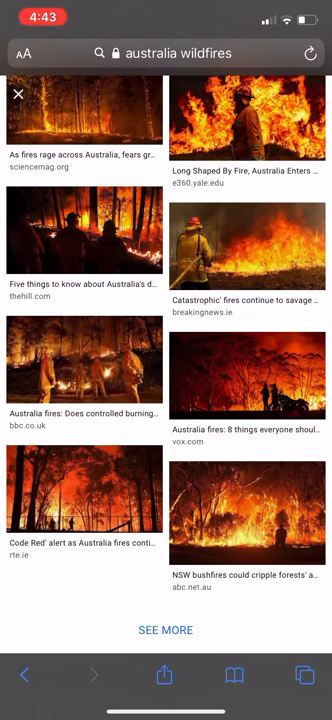
key("home")
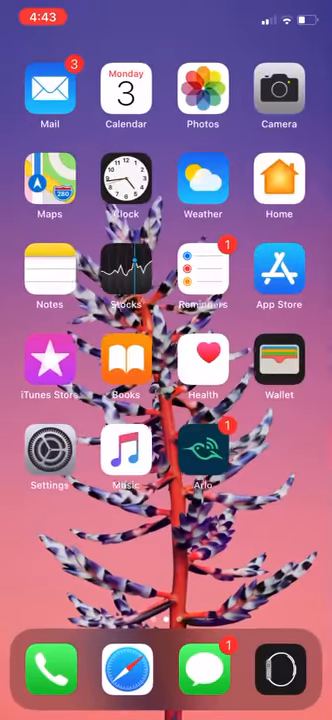